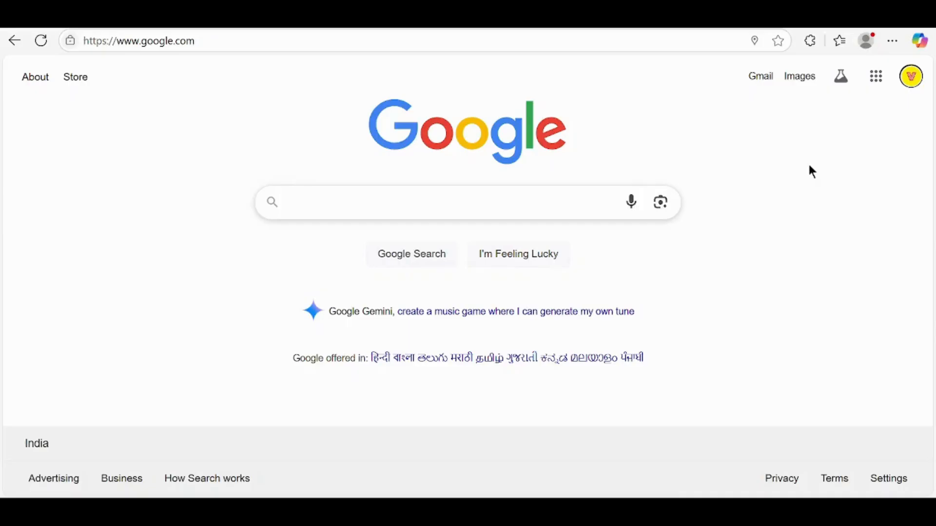
Step: Search Google for 'revid ai' and bring the Revid AI site result into view
text(revid ai)
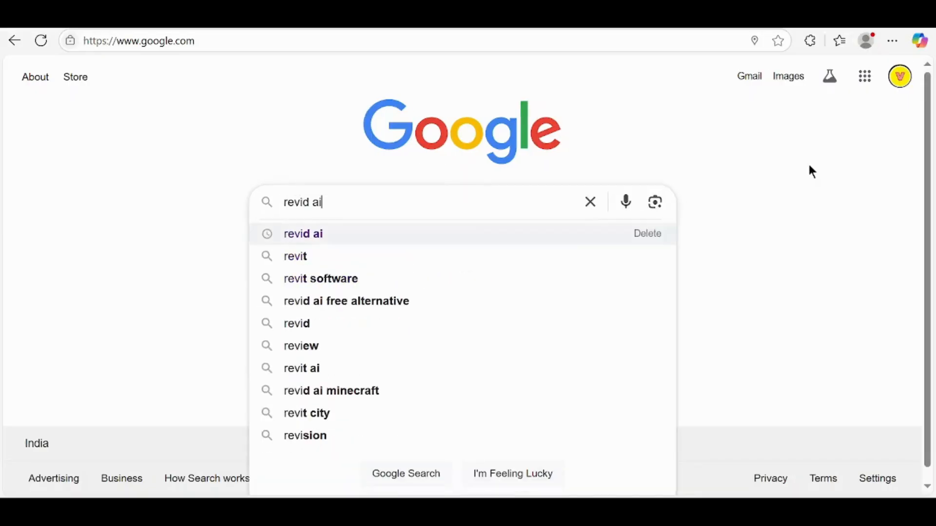
click(303, 234)
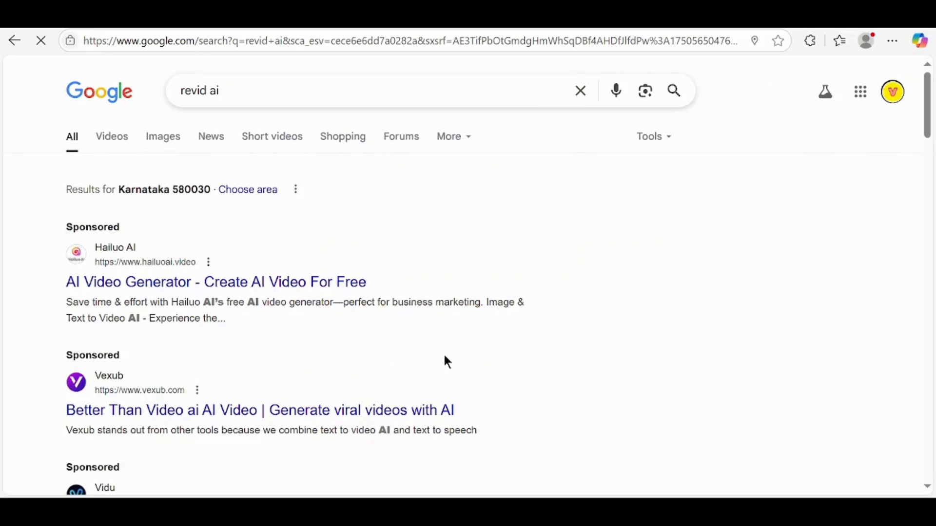
scroll(down, 3)
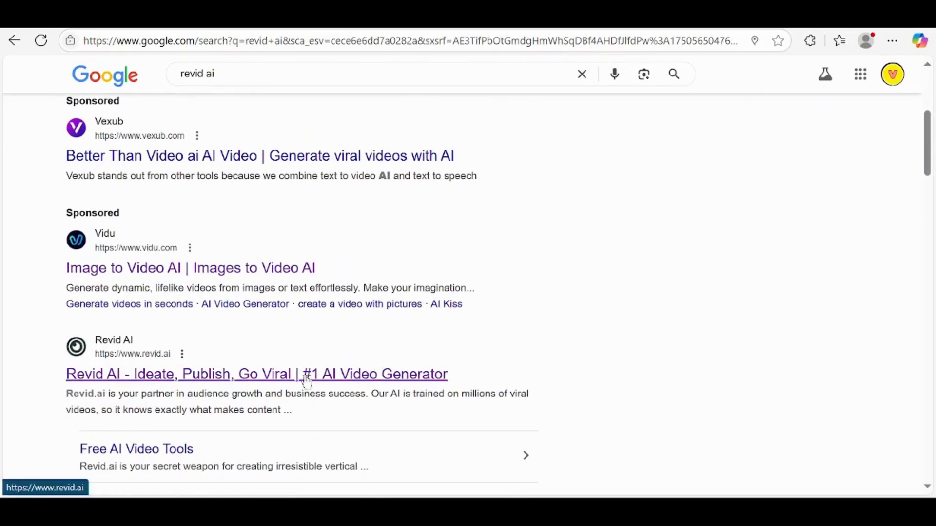
Step: Sign in to Revid AI with Google and dismiss the AI settings questionnaire on the dashboard
click(256, 374)
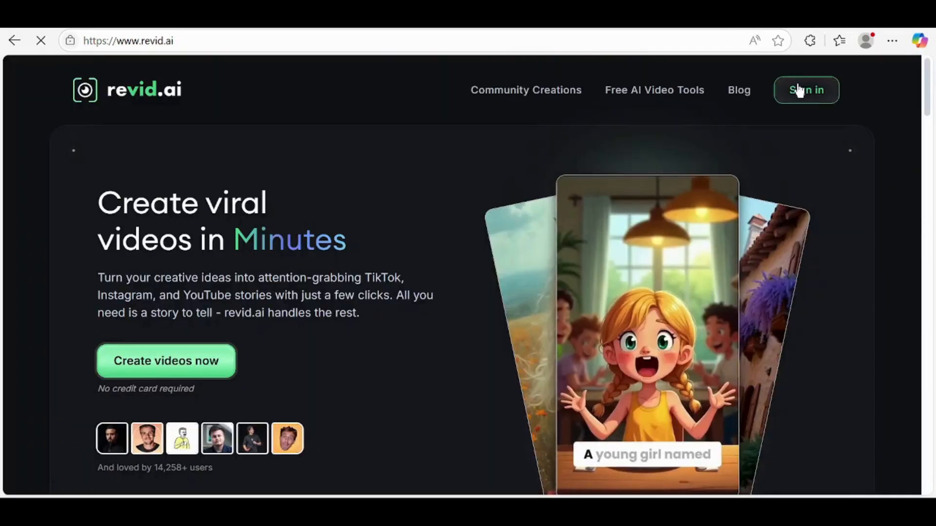
click(805, 90)
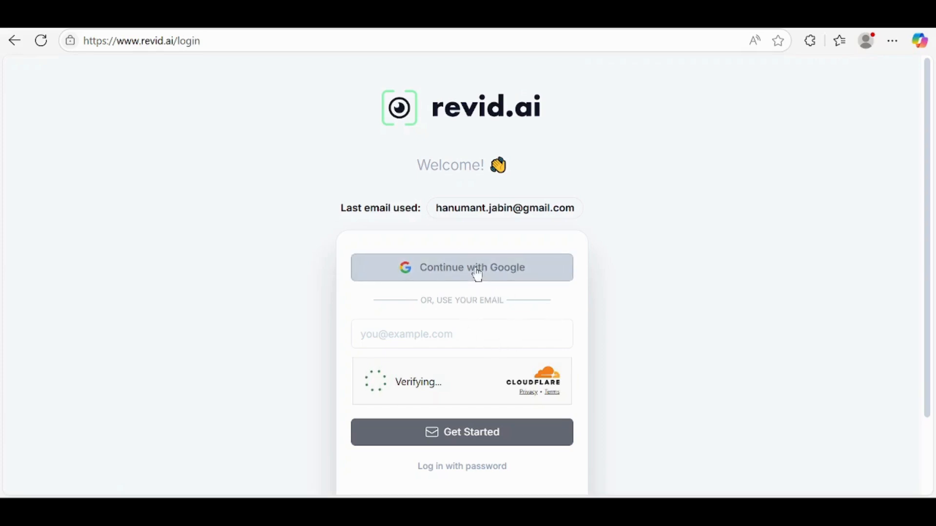
click(461, 267)
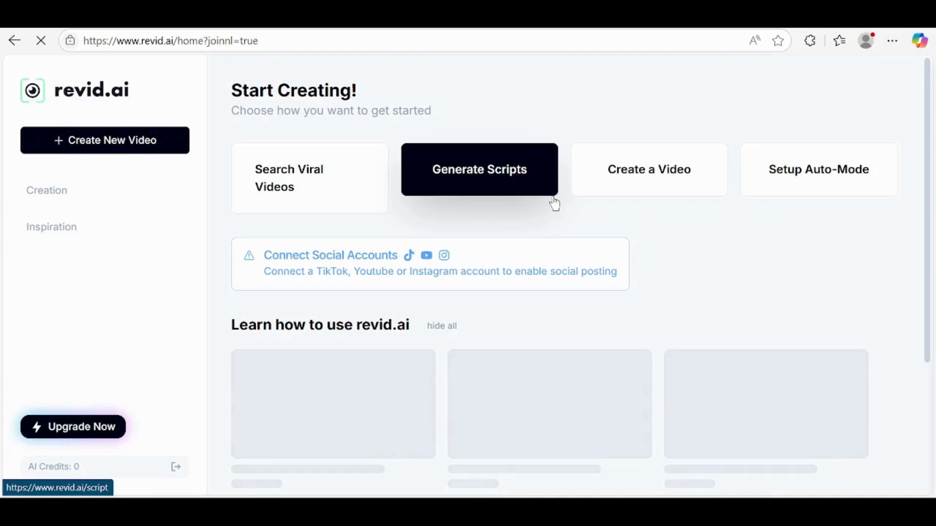
click(648, 169)
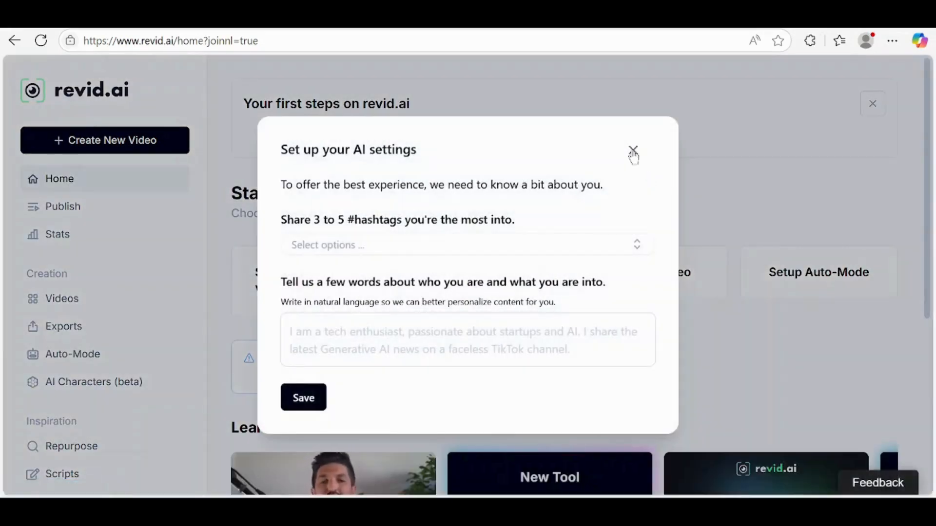
click(633, 151)
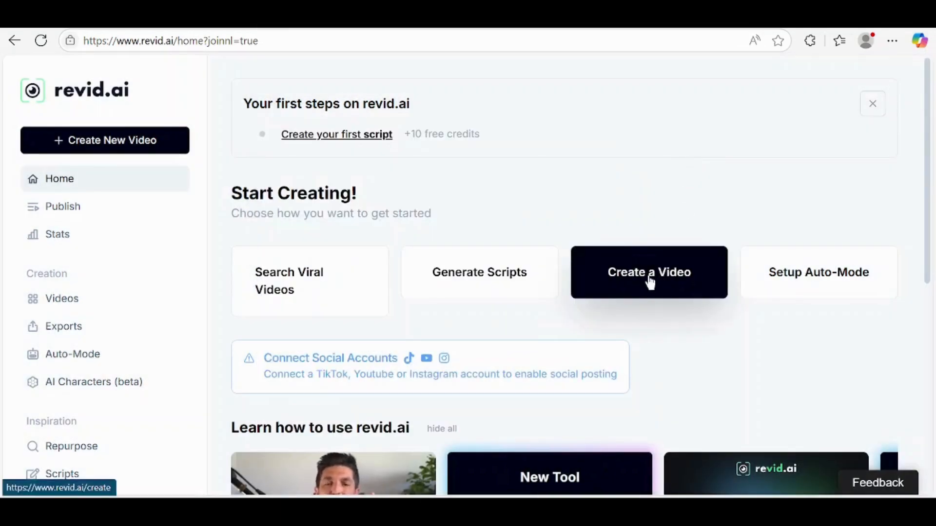
Step: Start a new video and generate narrator scripts from an AI and machine learning prompt
click(648, 272)
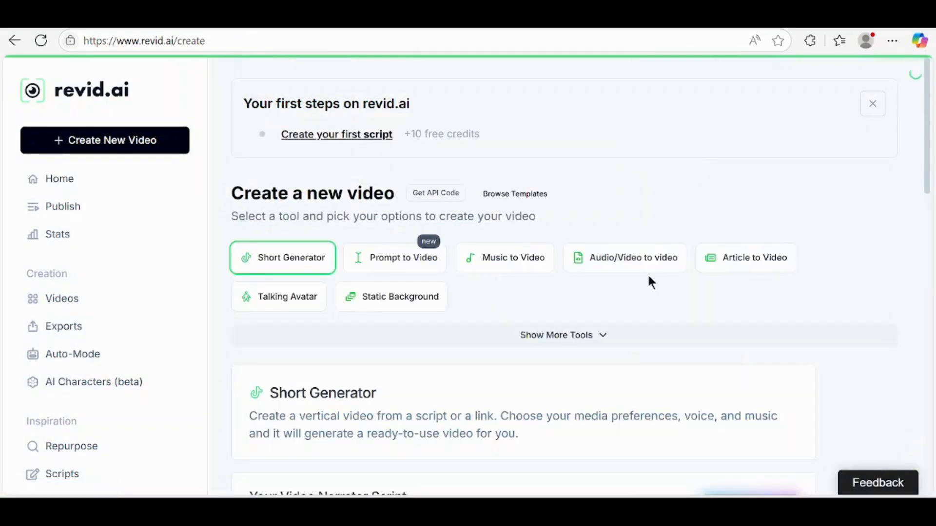
scroll(down, 3)
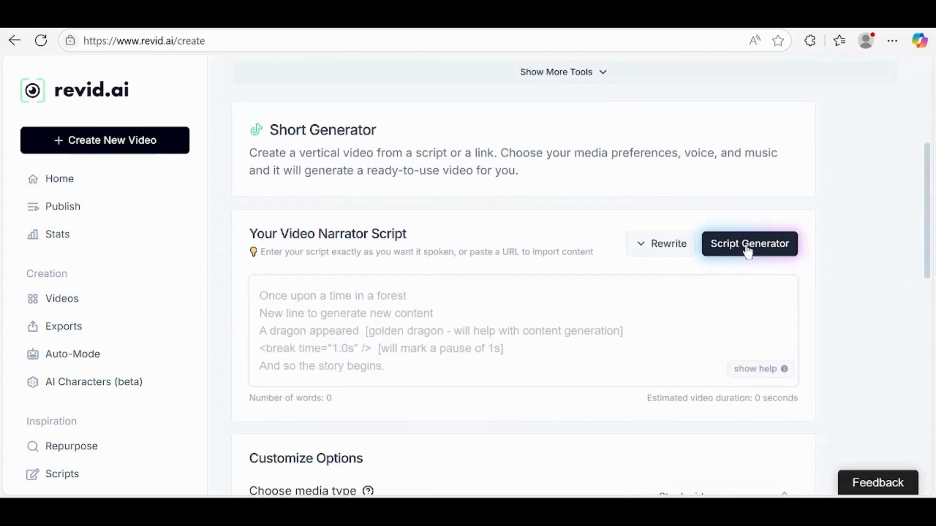
click(749, 244)
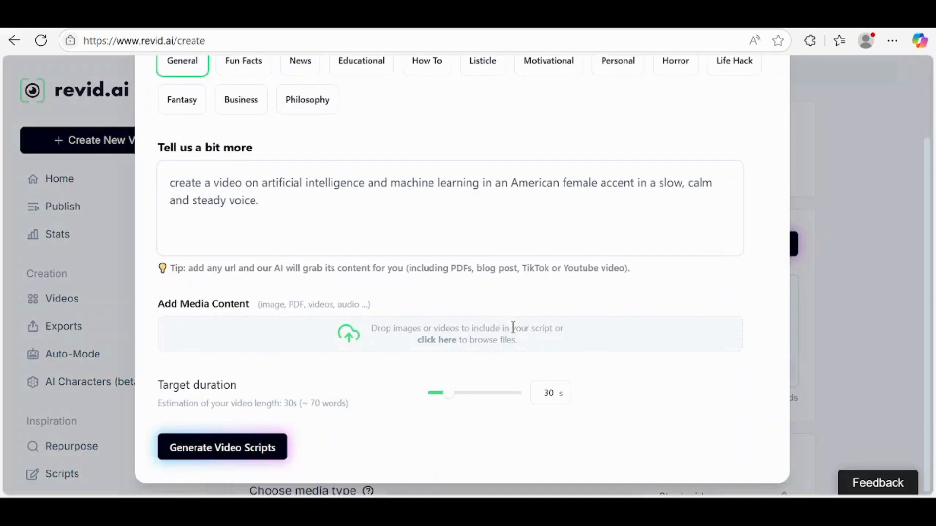
click(222, 447)
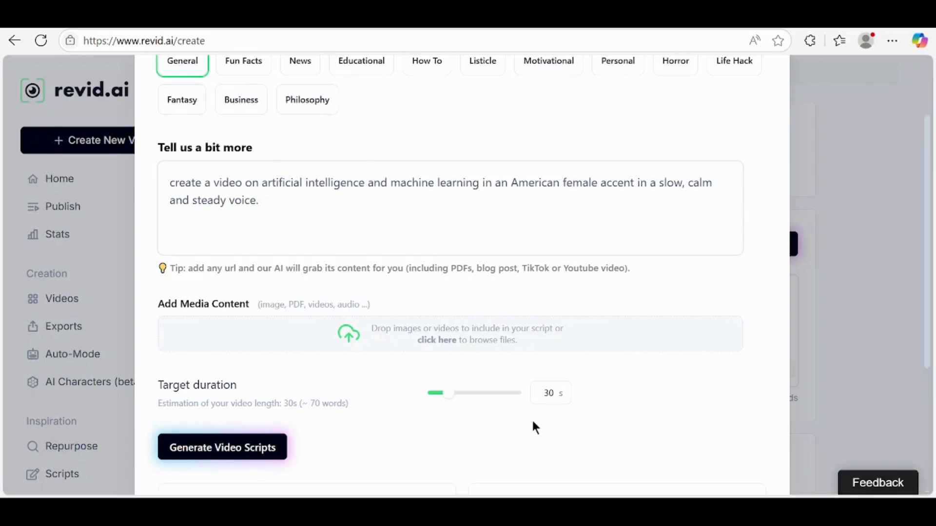
click(222, 447)
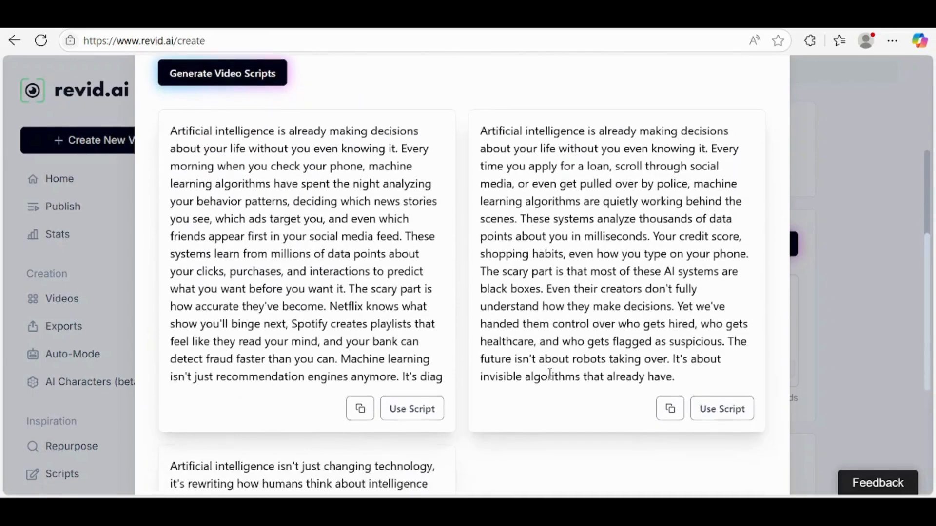
scroll(down, 3)
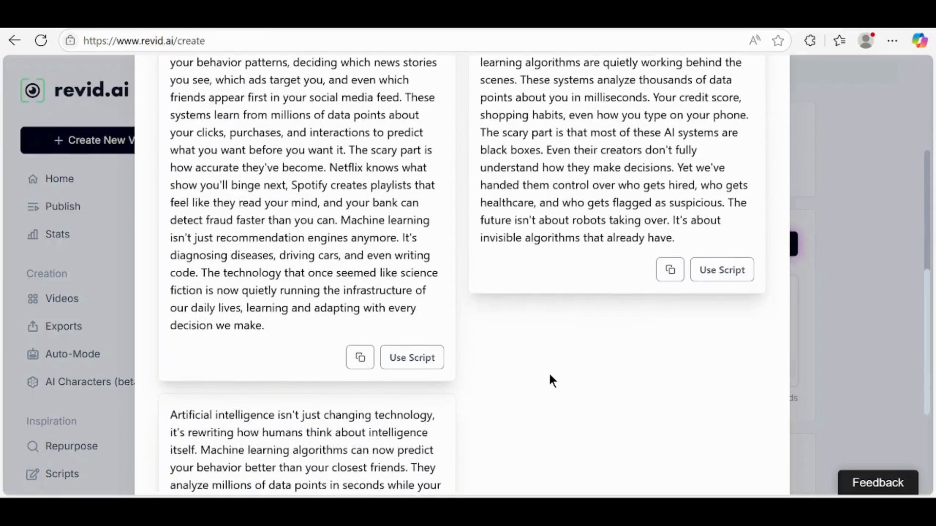
Step: Use the first generated script as narration and keep stock videos as the media type
click(412, 357)
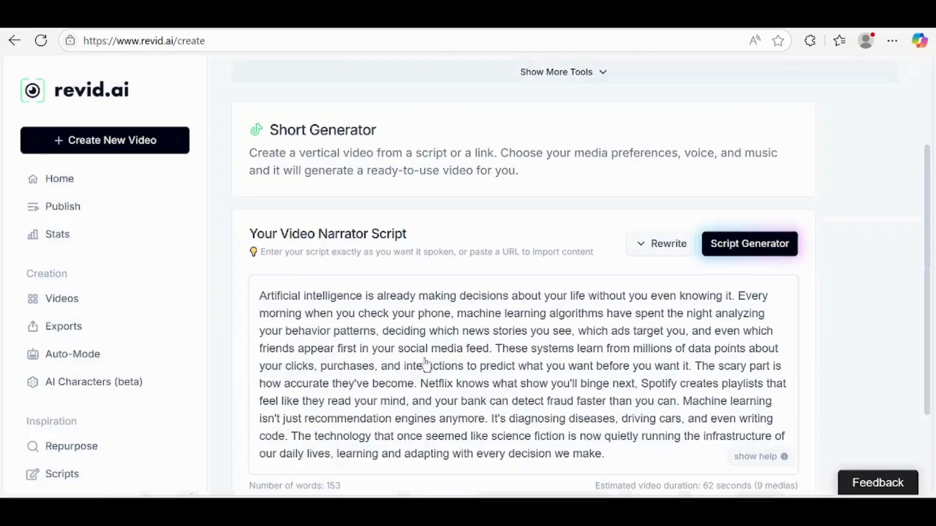
scroll(down, 3)
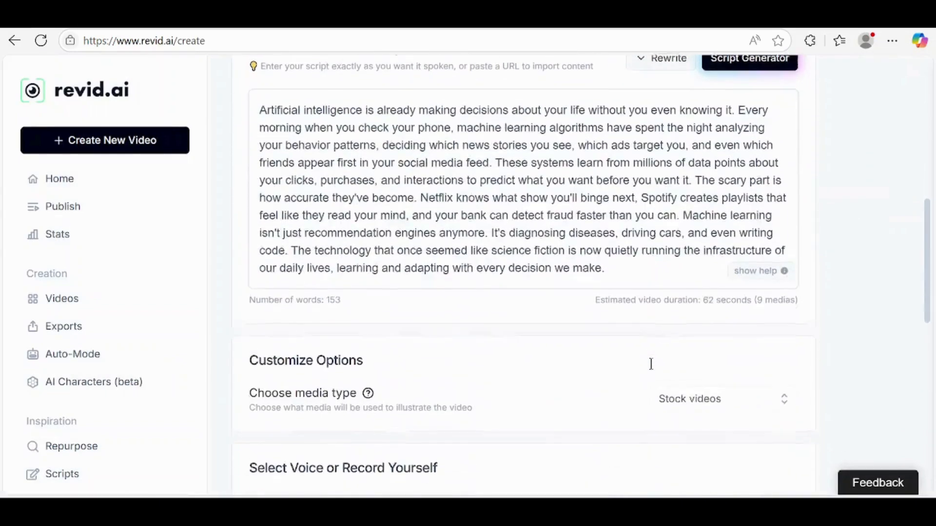
scroll(down, 3)
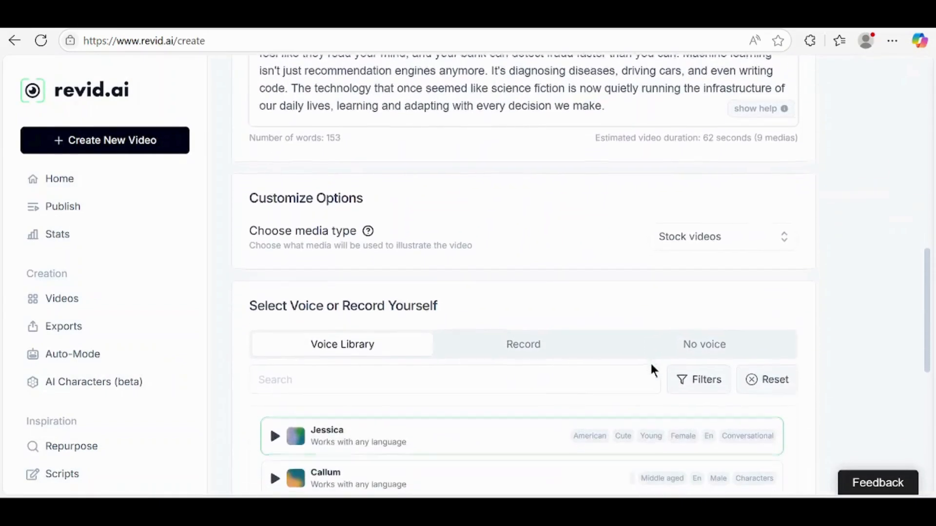
click(719, 236)
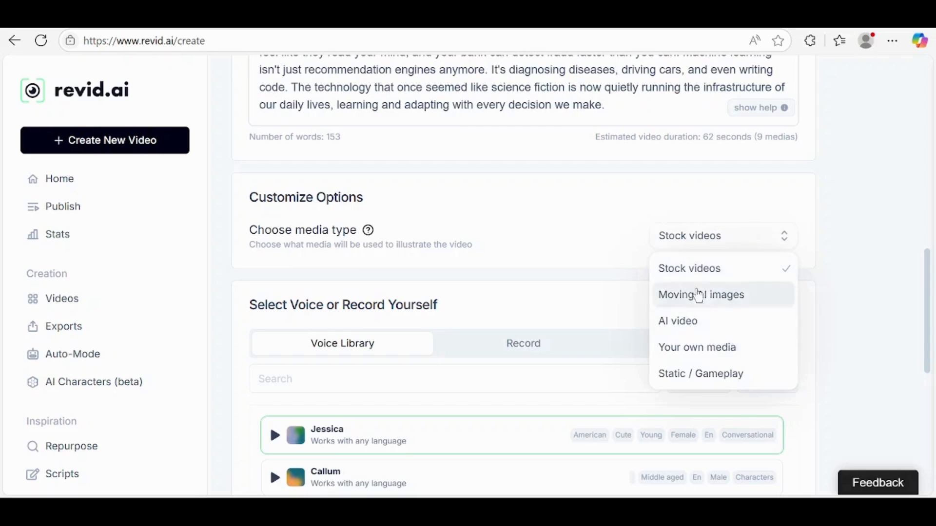
mouse_move(677, 321)
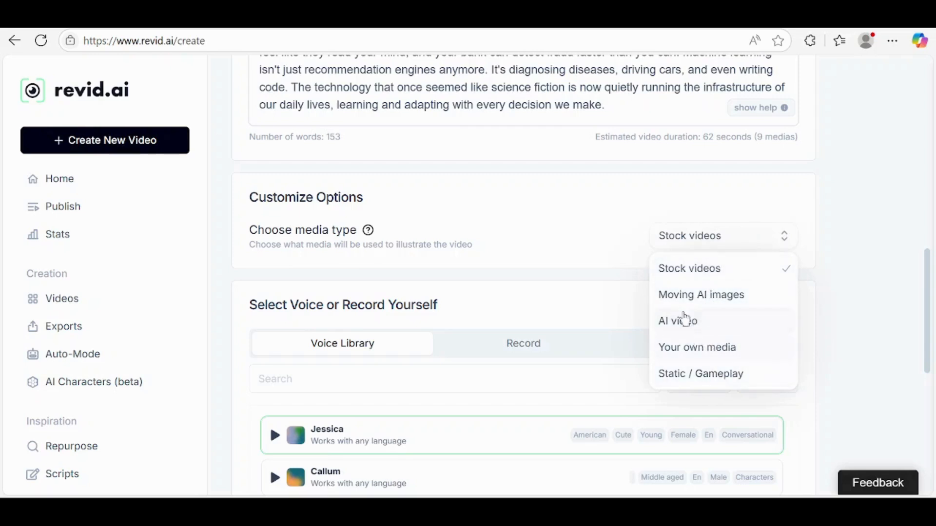
click(689, 268)
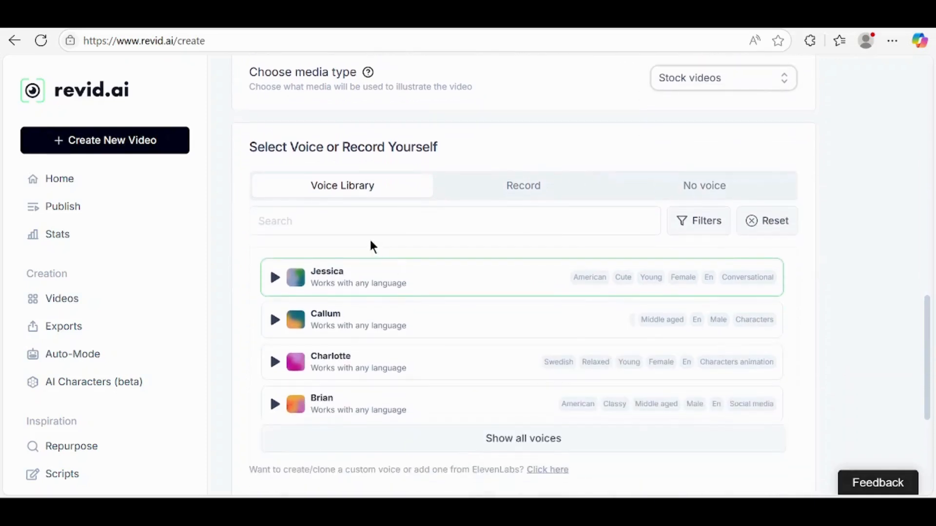
mouse_move(340, 409)
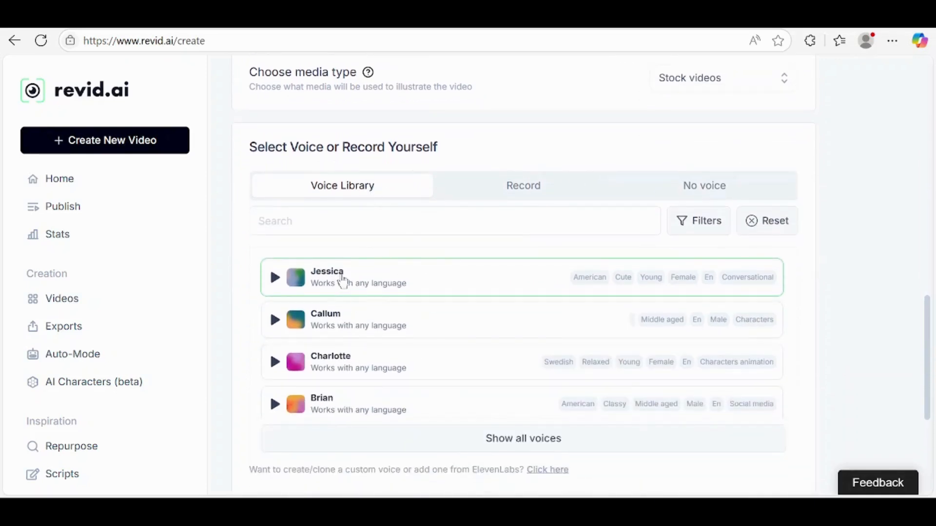
scroll(down, 3)
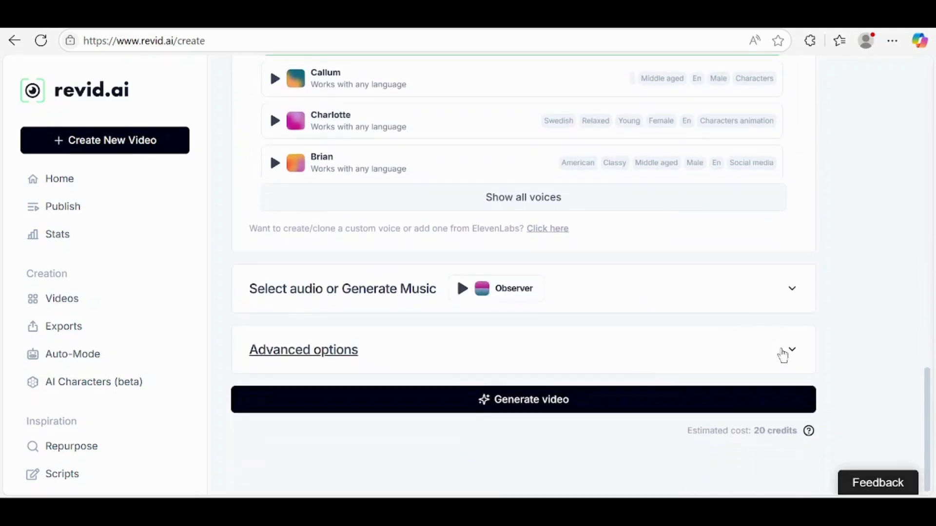
Step: In Advanced options, set the screen ratio to landscape 16:9
click(791, 349)
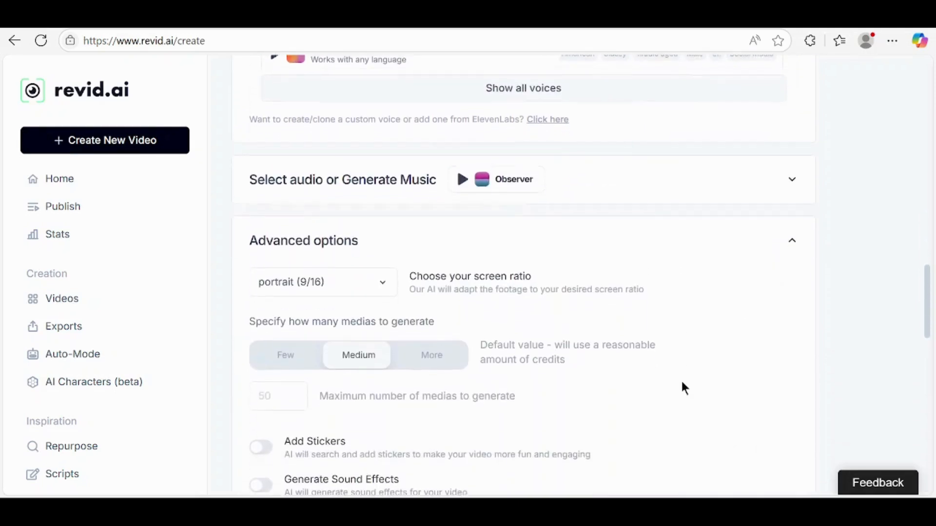
click(322, 282)
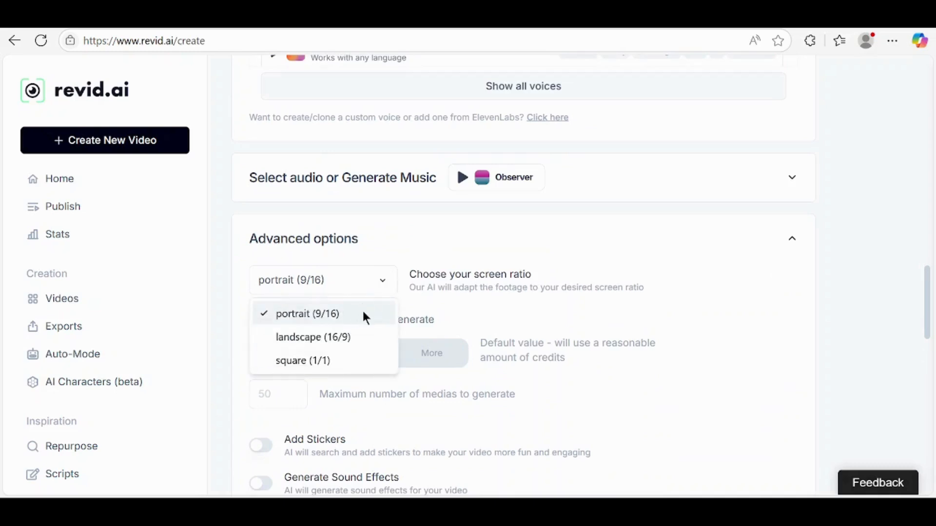
mouse_move(325, 337)
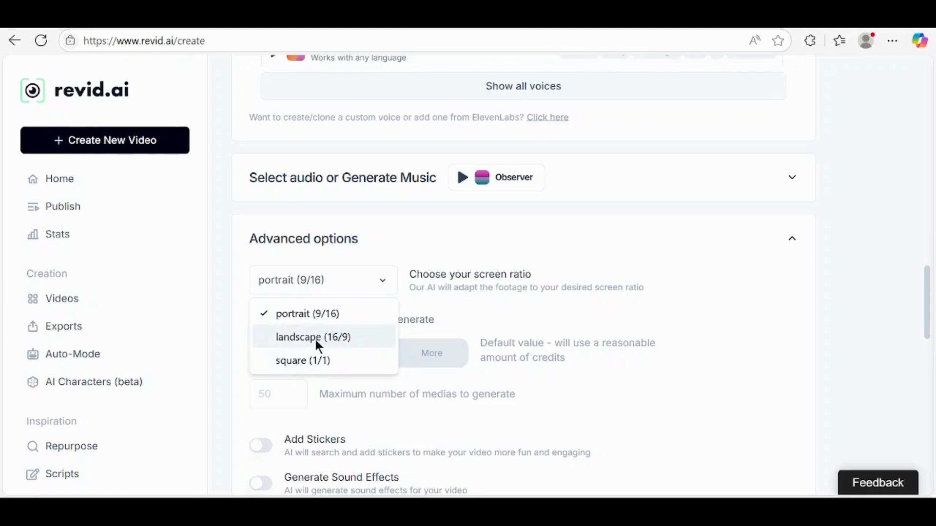
click(312, 338)
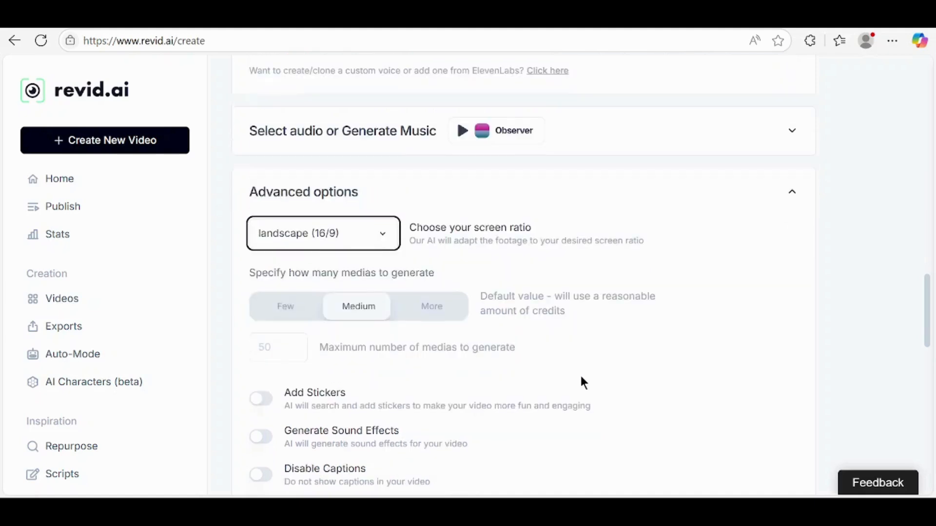
scroll(down, 3)
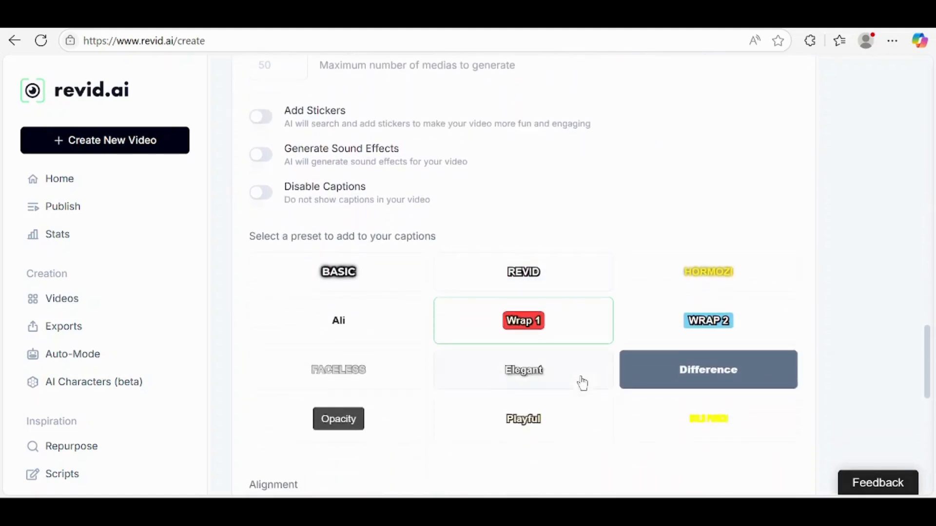
mouse_move(498, 249)
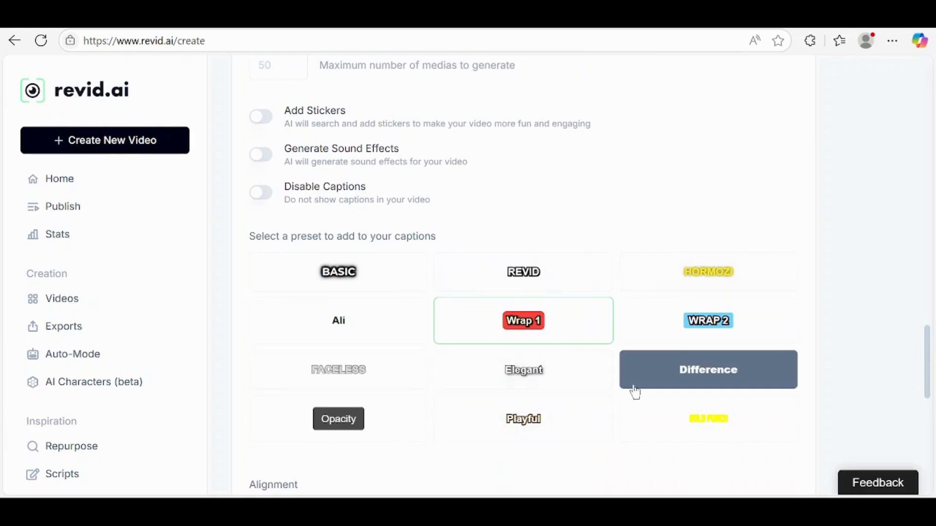
Step: Set the video language to US English
scroll(down, 3)
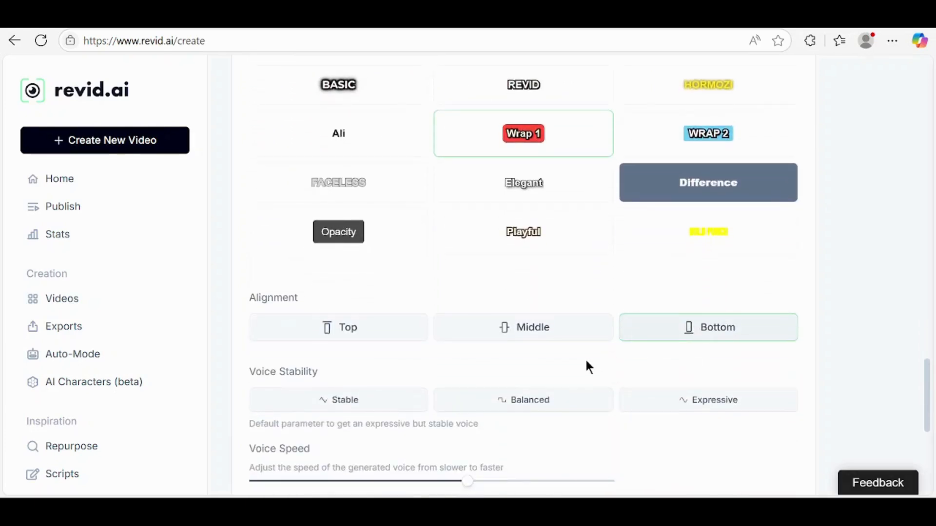
scroll(down, 3)
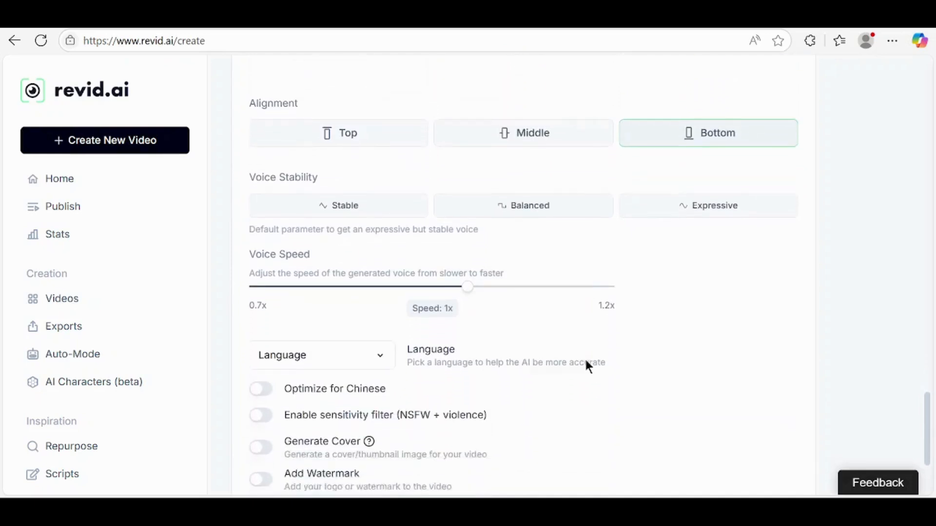
click(320, 355)
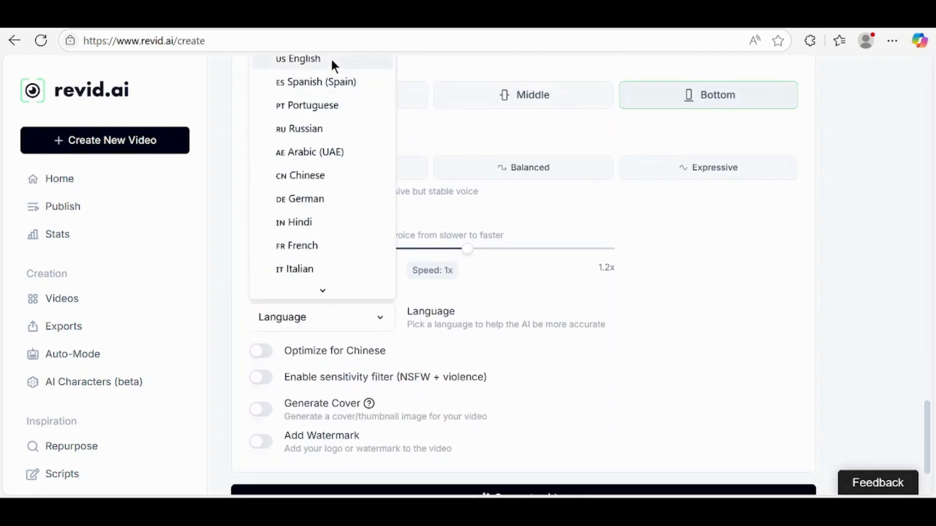
click(297, 58)
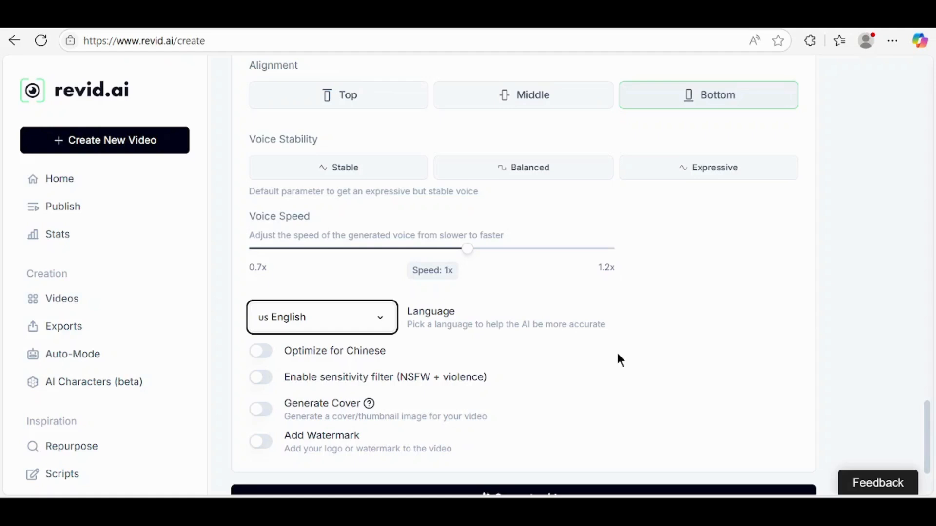
scroll(down, 3)
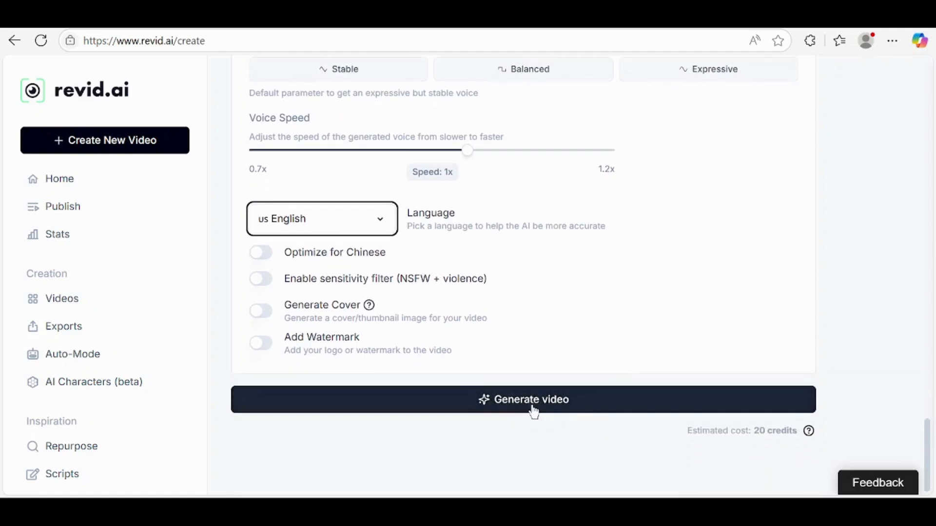
Step: Generate the video, then preview it from Your Videos once it shows Ready
click(522, 399)
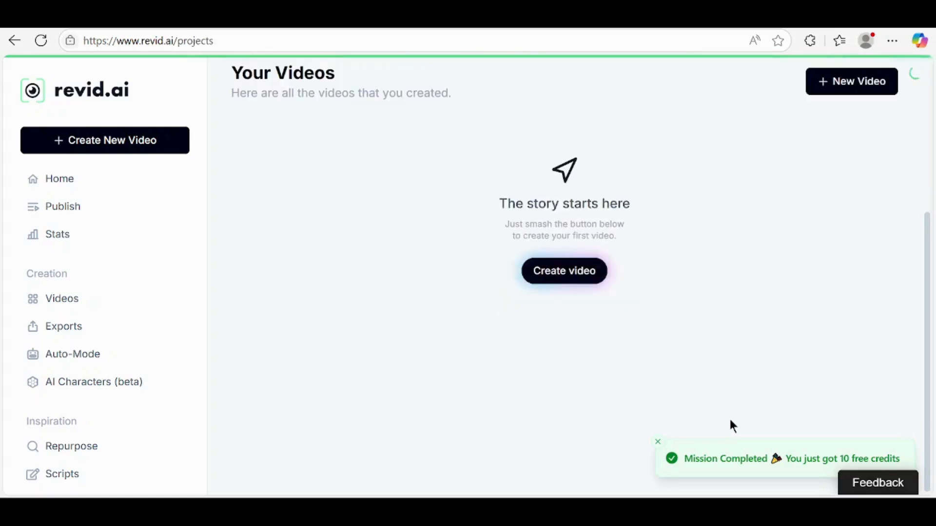
click(563, 271)
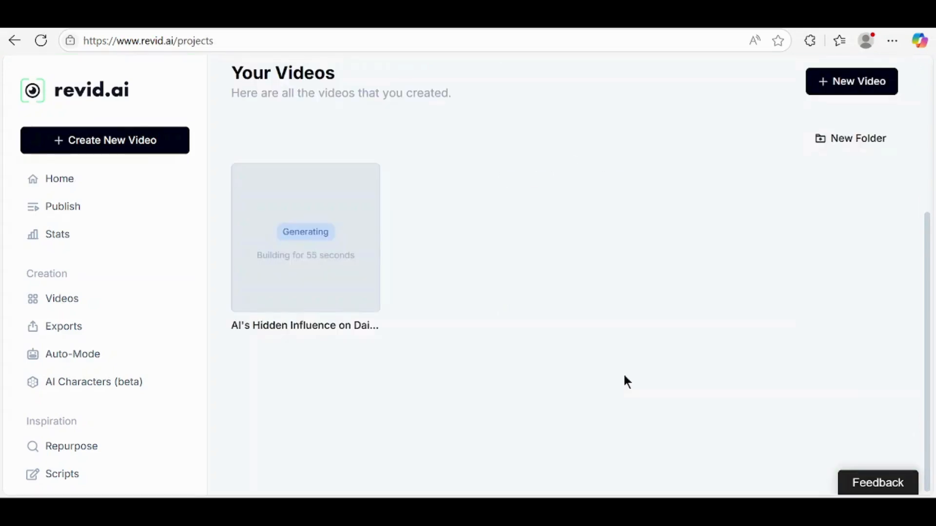
click(305, 237)
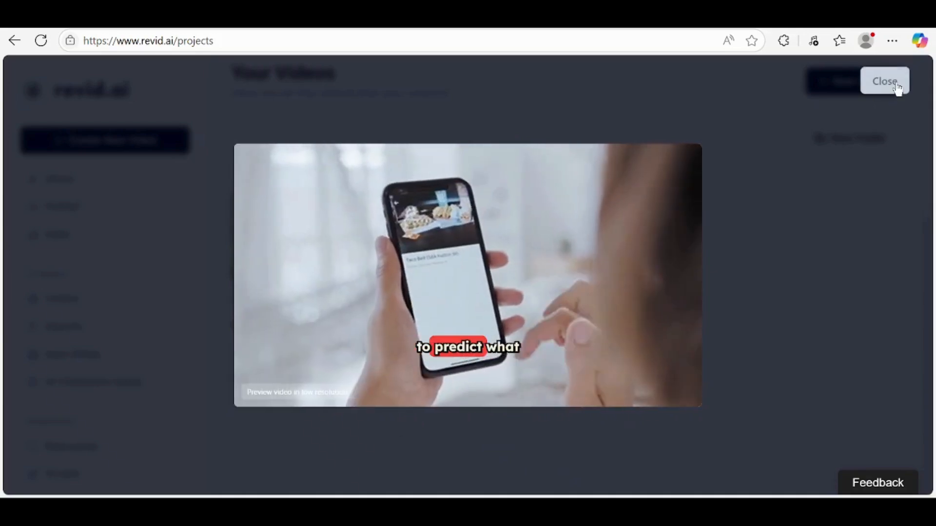
click(885, 81)
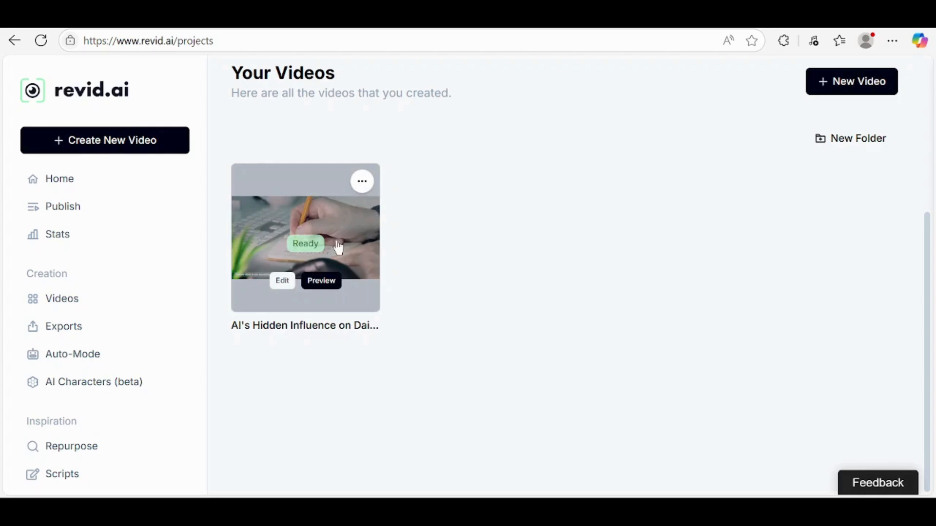
mouse_move(308, 252)
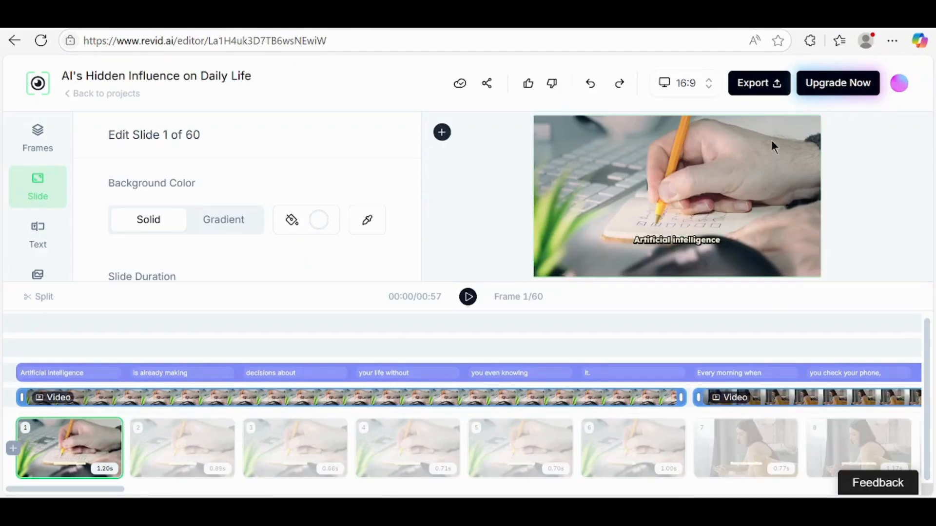
Step: Open the AI's Hidden Influence on Daily Life video in the Revid editor and look over its slides
click(468, 296)
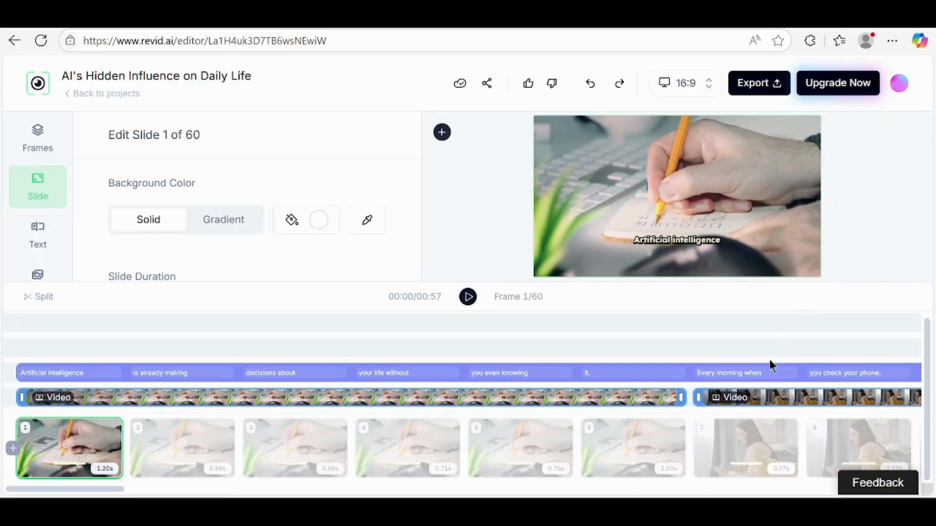
mouse_move(288, 368)
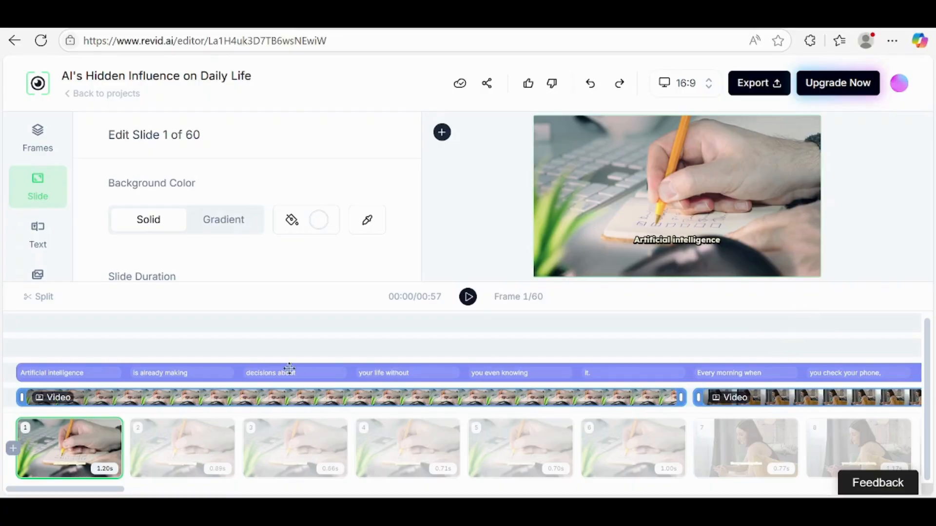
mouse_move(256, 226)
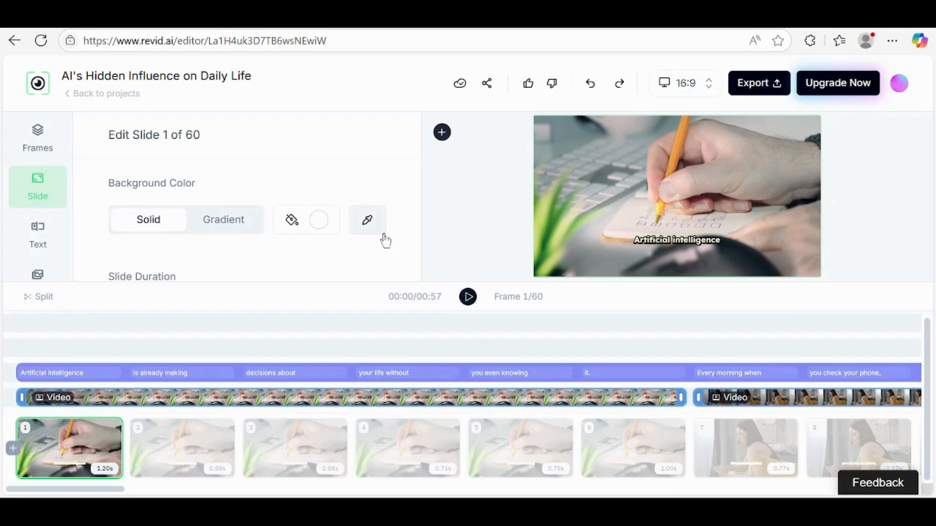
click(527, 83)
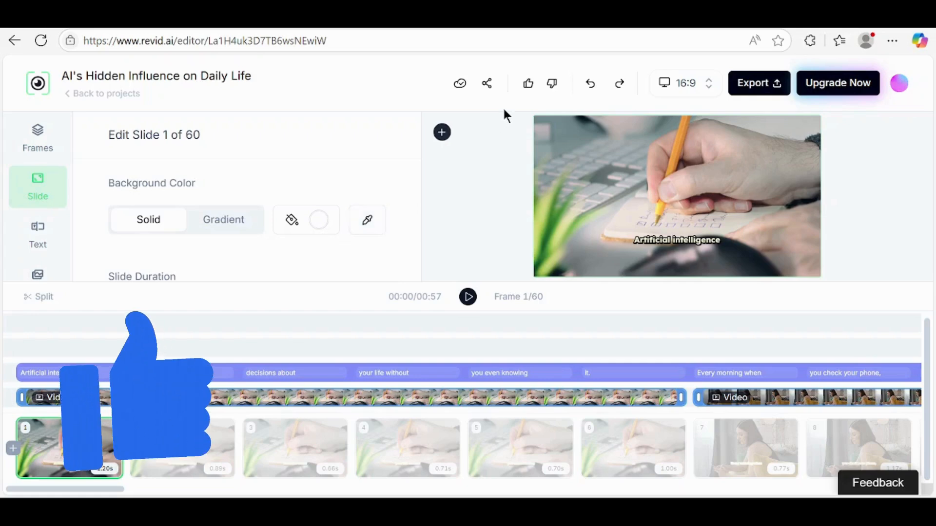